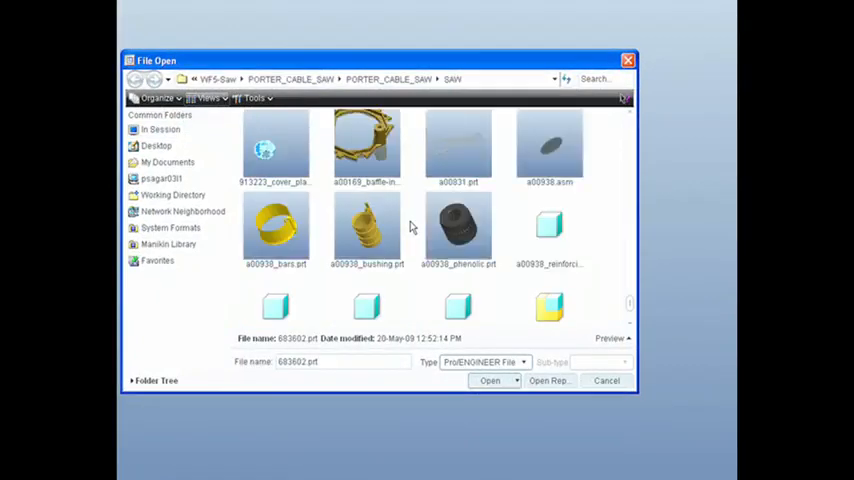
Open a previewed part file so its 3D model loads in the workspace
{"action": "left_click", "coordinate": [366, 150]}
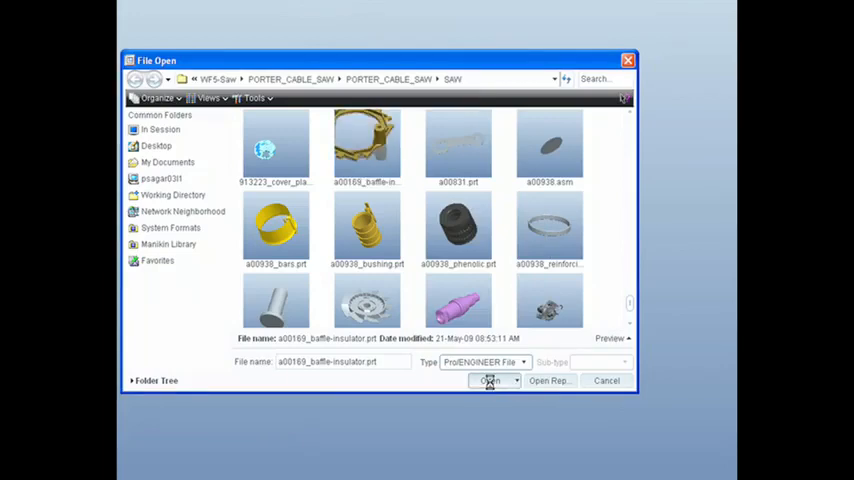
{"action": "left_click", "coordinate": [488, 380]}
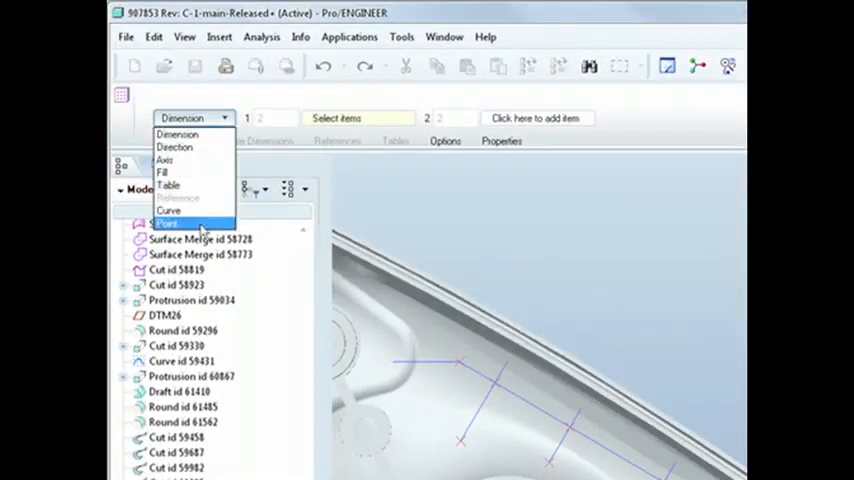
Create reinforcing ribs along the sketched lines in the housing, then close the model window
{"action": "left_click", "coordinate": [168, 224]}
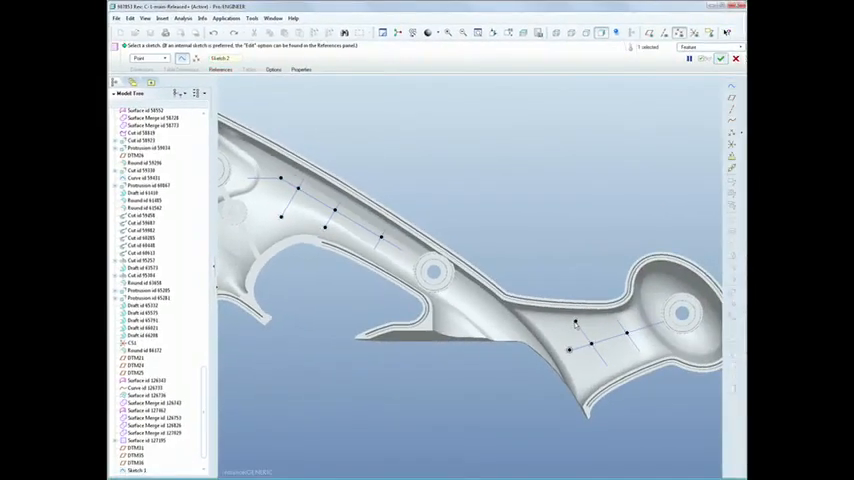
{"action": "left_click", "coordinate": [720, 58]}
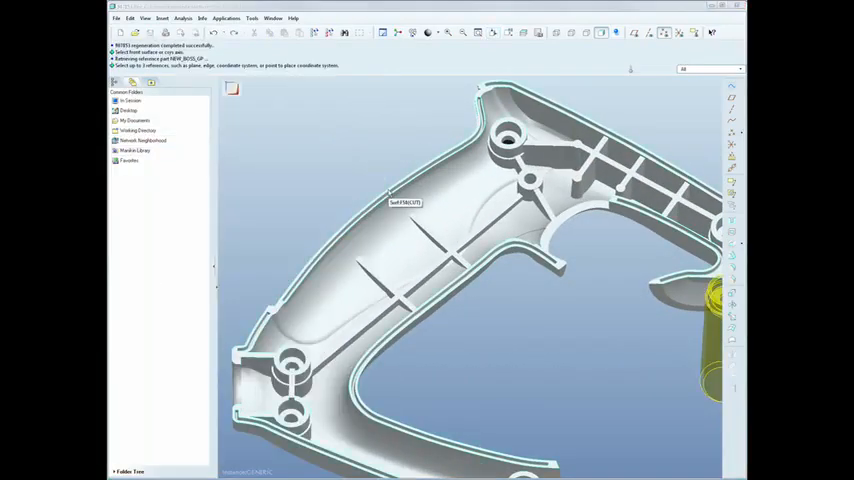
{"action": "left_click", "coordinate": [404, 202]}
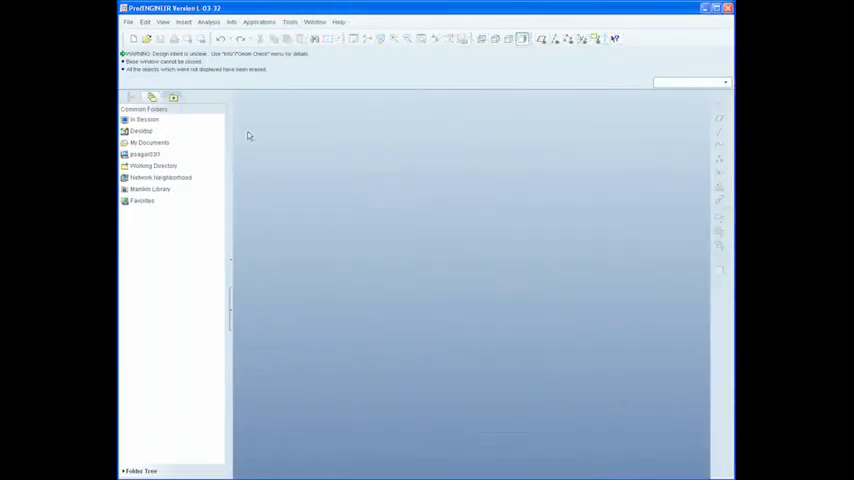
Import telephone.sldprt as a new model using the SolidWorks Part file type
{"action": "left_click", "coordinate": [146, 38]}
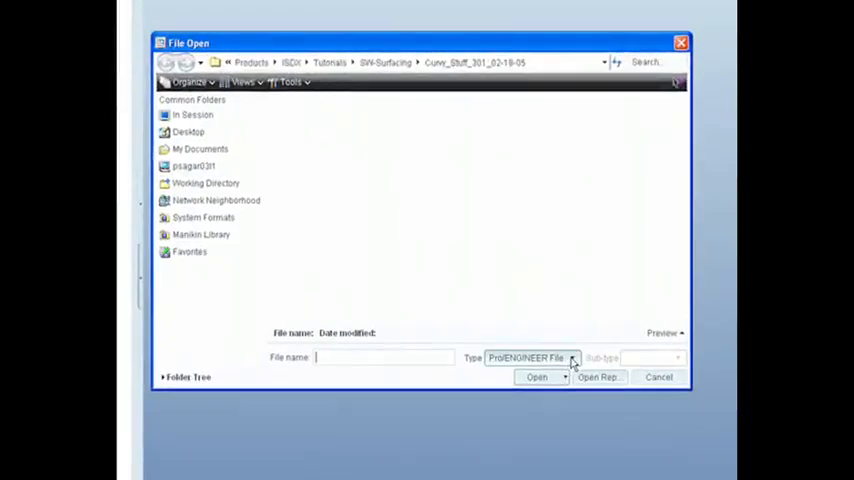
{"action": "left_click", "coordinate": [572, 356]}
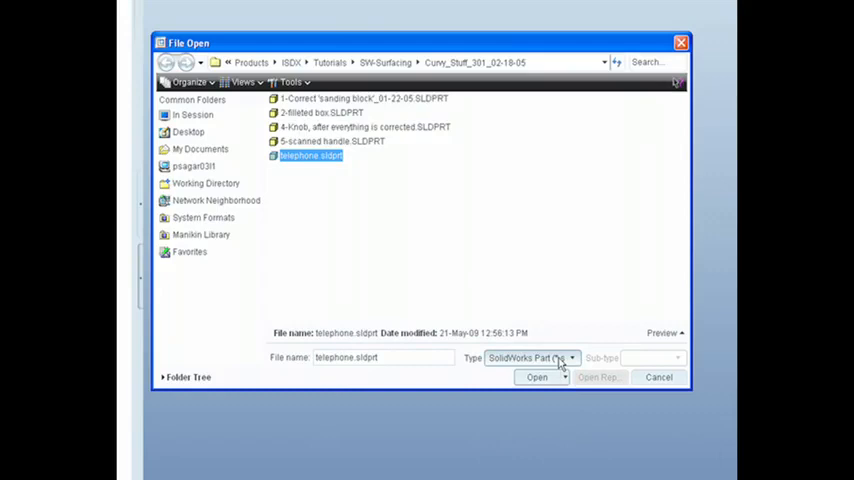
{"action": "left_click", "coordinate": [536, 376]}
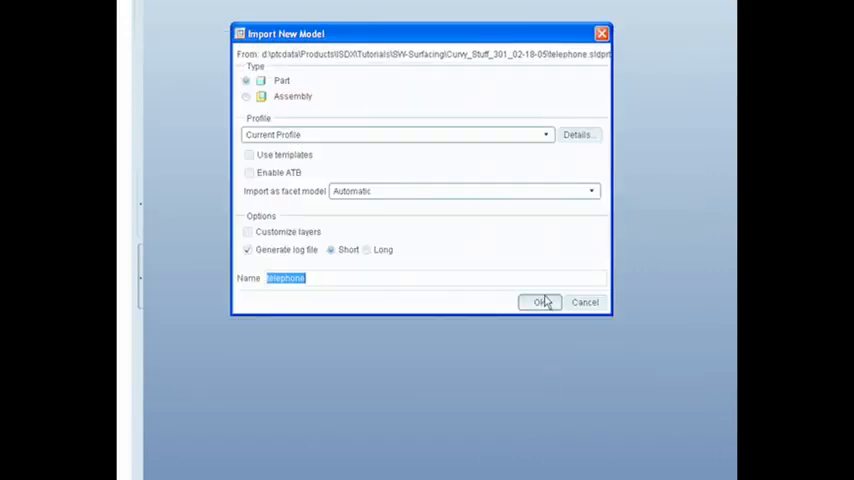
{"action": "left_click", "coordinate": [540, 302]}
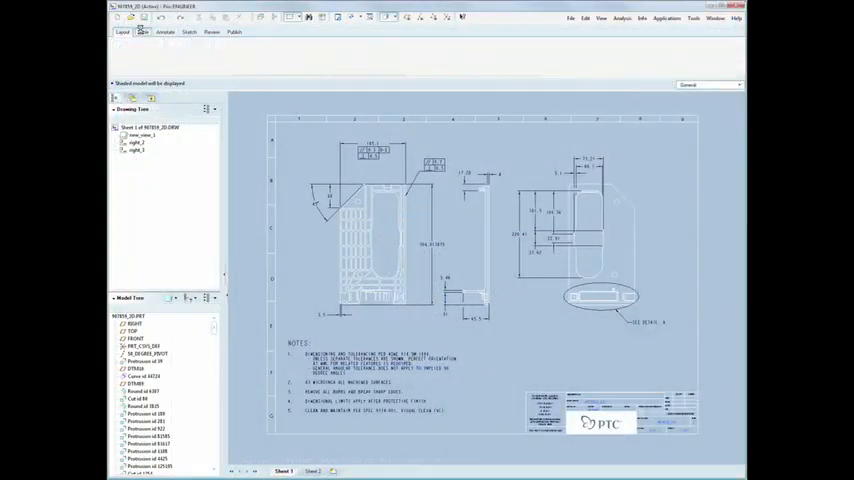
Open the circular saw assembly and switch to the Mechanism application
{"action": "left_click", "coordinate": [164, 32]}
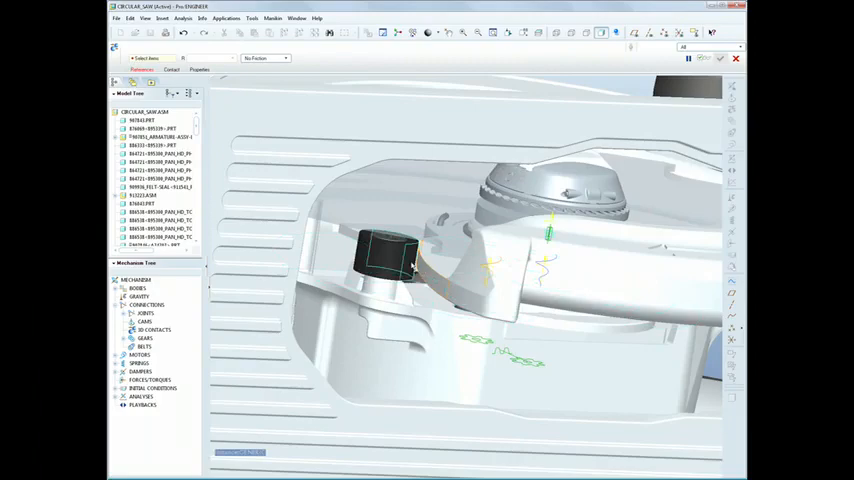
Run the gear-train mechanism analysis and play it back with the measure graph plotted
{"action": "left_click", "coordinate": [384, 256]}
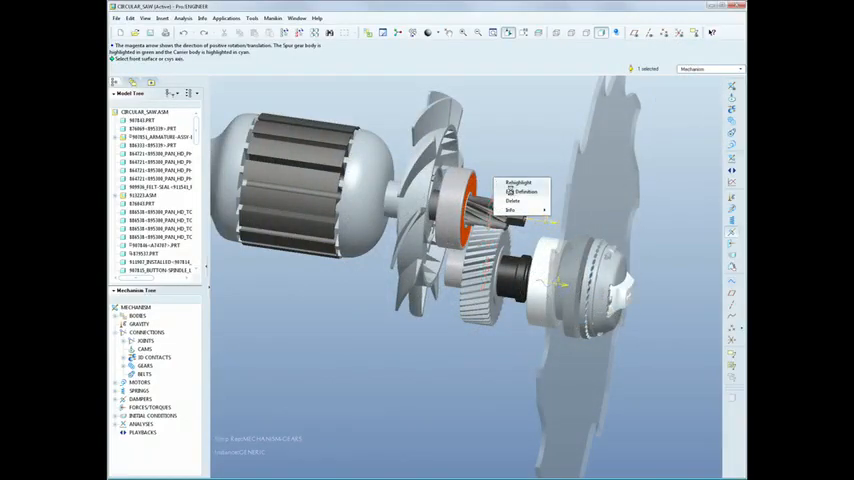
{"action": "left_click", "coordinate": [518, 192]}
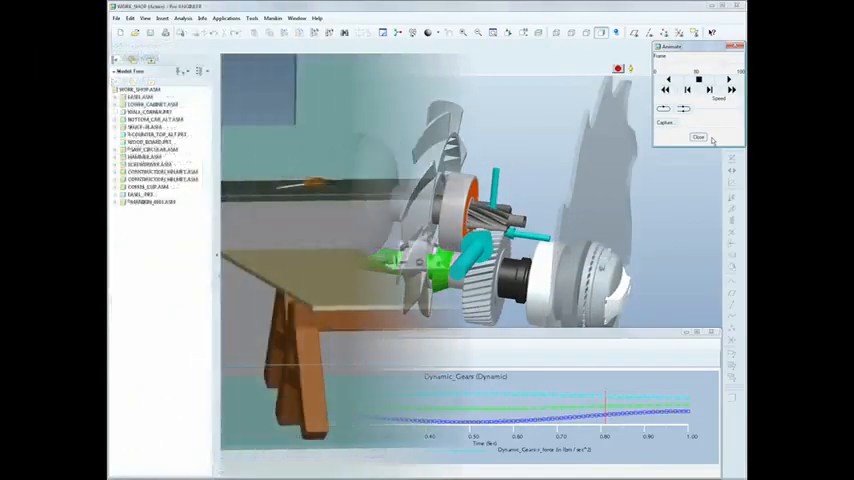
Route the red power cable from the handle grip to the motor and confirm the route
{"action": "left_click", "coordinate": [698, 136]}
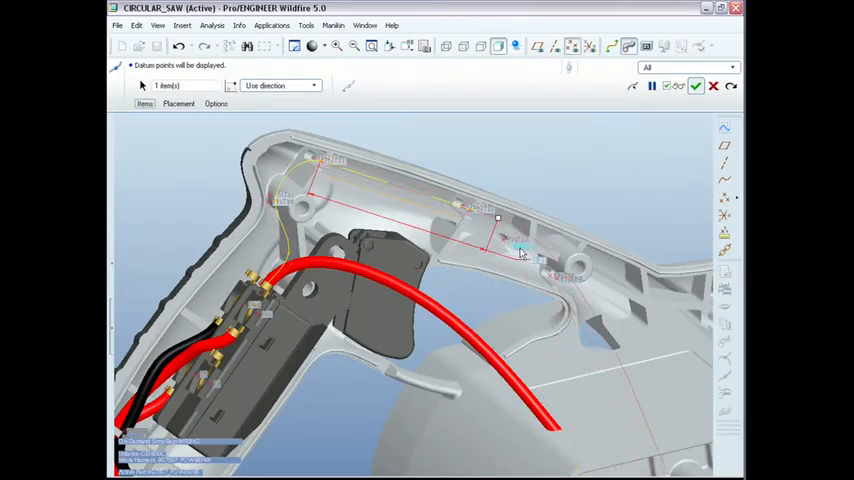
{"action": "left_click", "coordinate": [696, 84]}
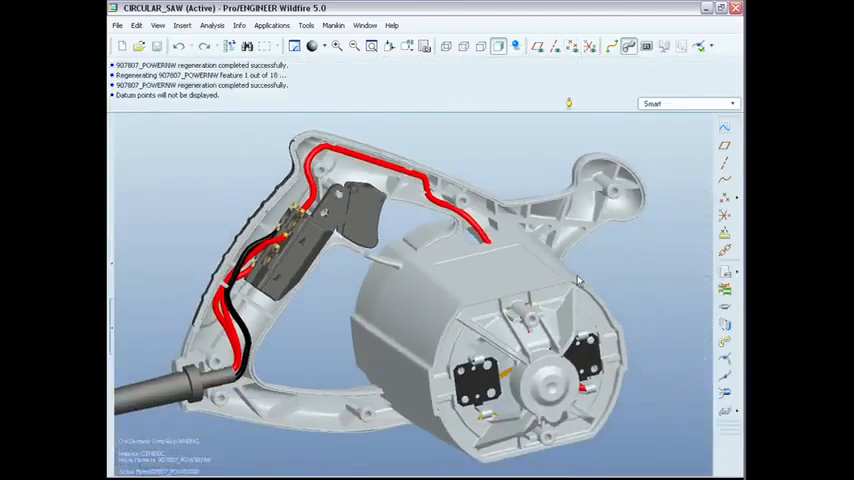